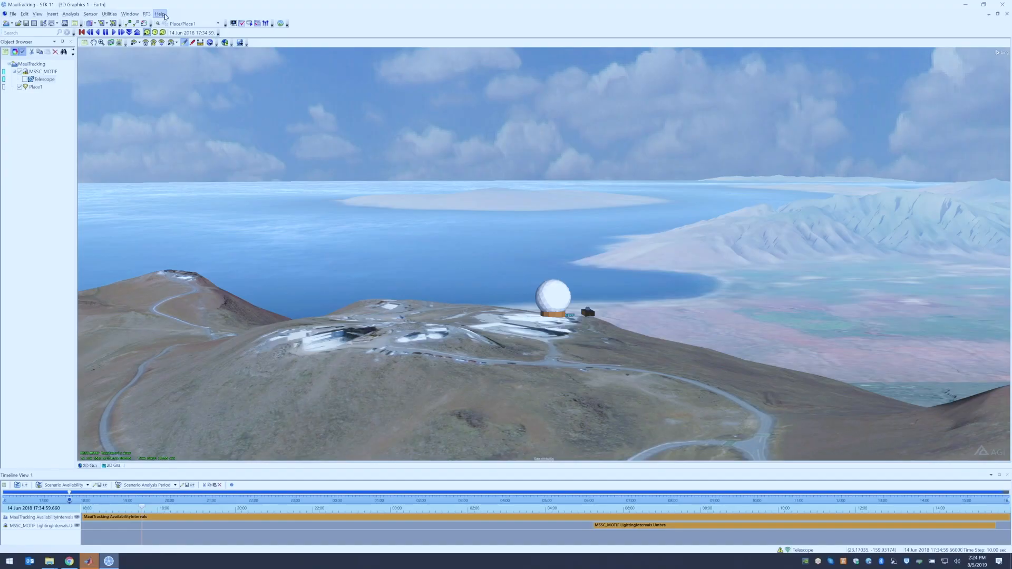
Bring up STK 11's License Viewer from the Help menu to view installation license details.
left_click(159, 14)
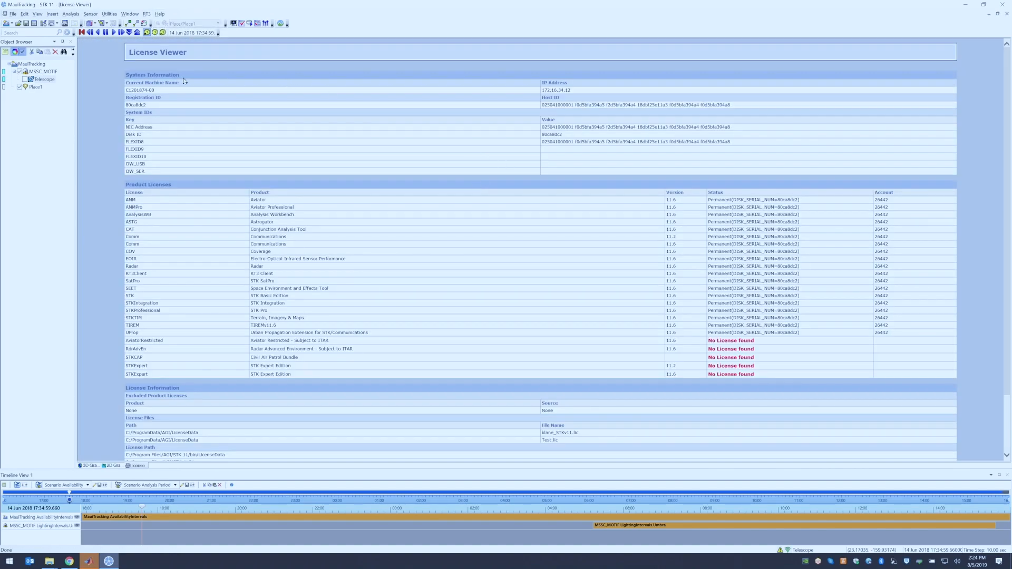
mouse_move(121, 74)
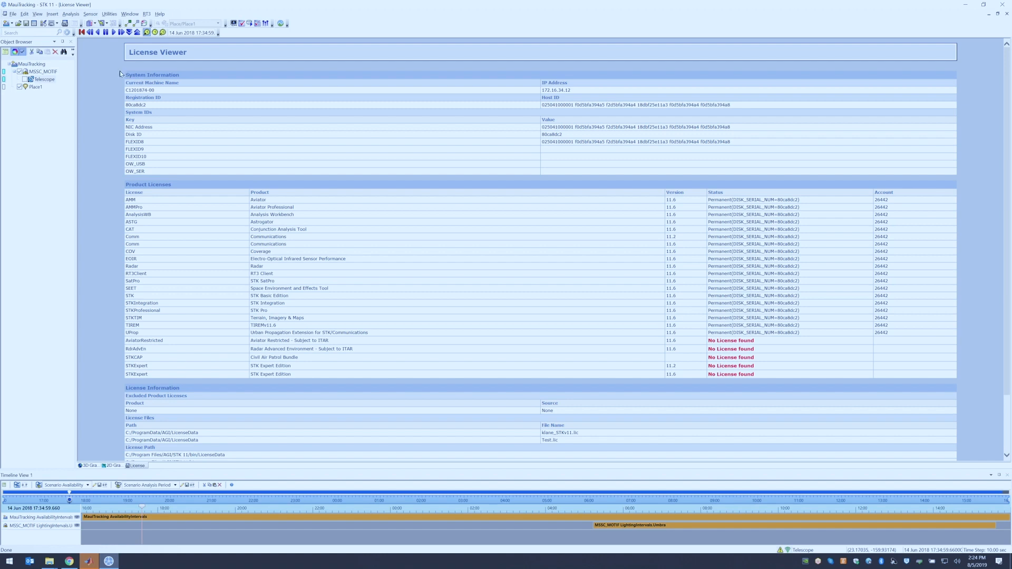
mouse_move(105, 148)
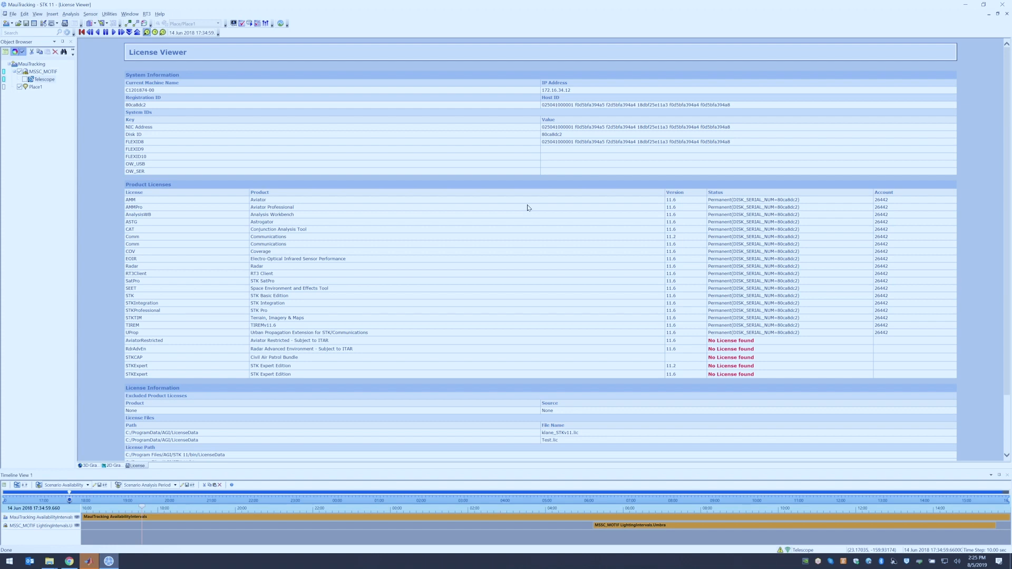
scroll("down", 3)
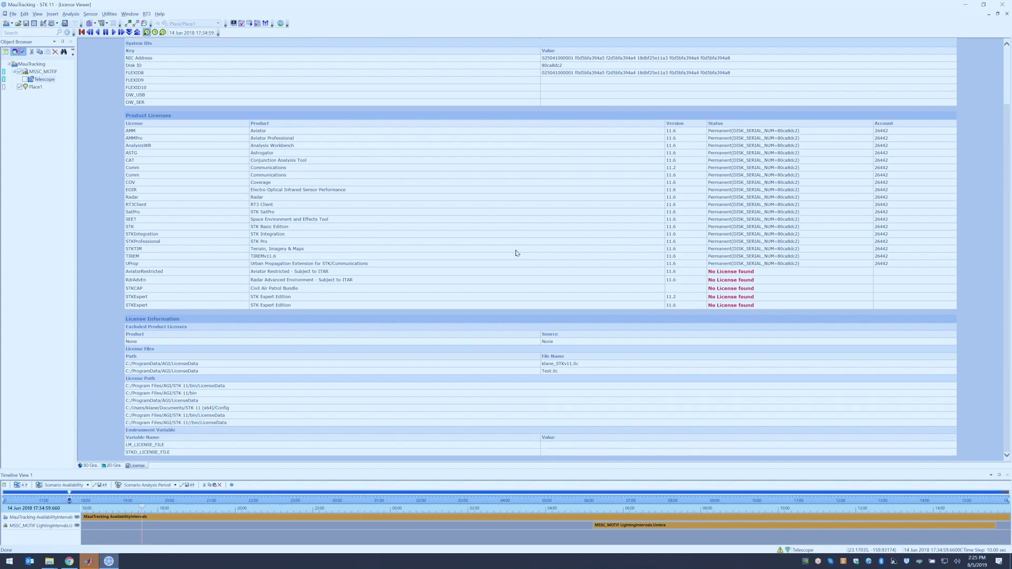
mouse_move(275, 373)
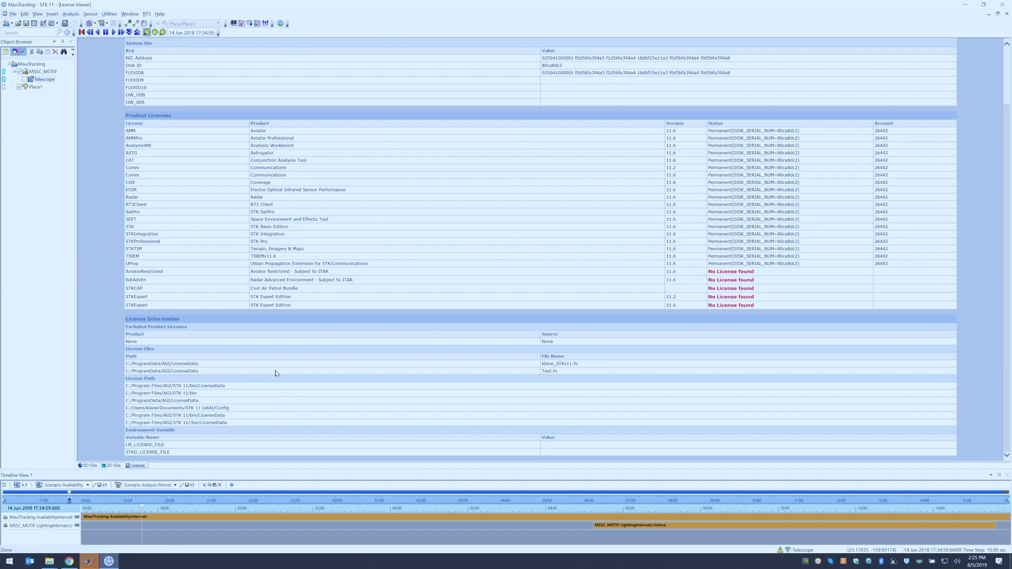